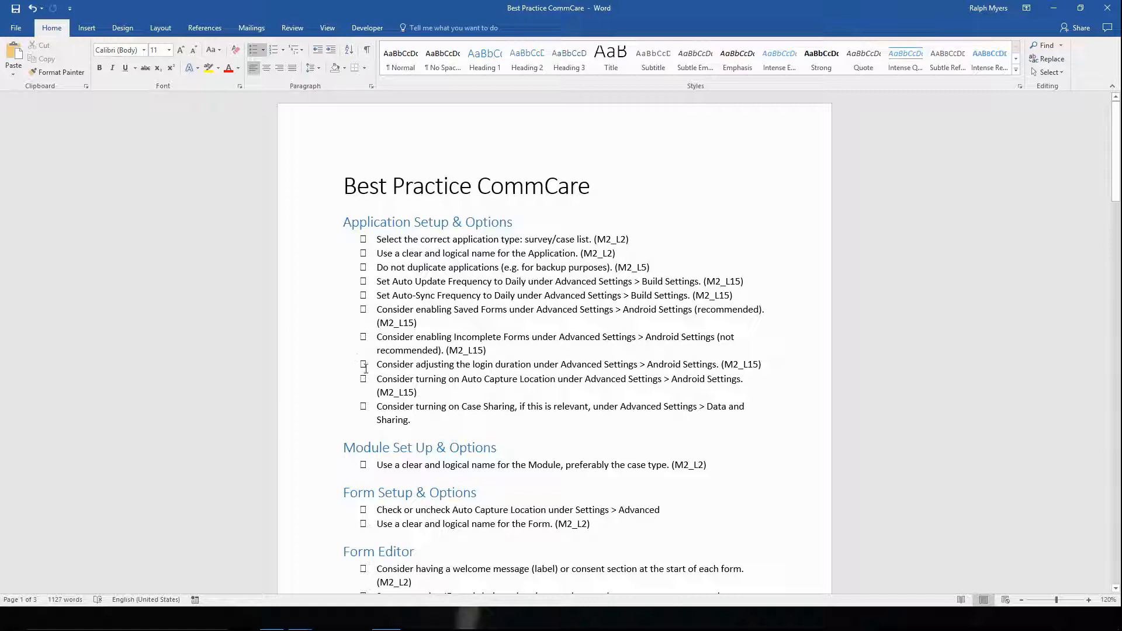
mouse_move(315, 334)
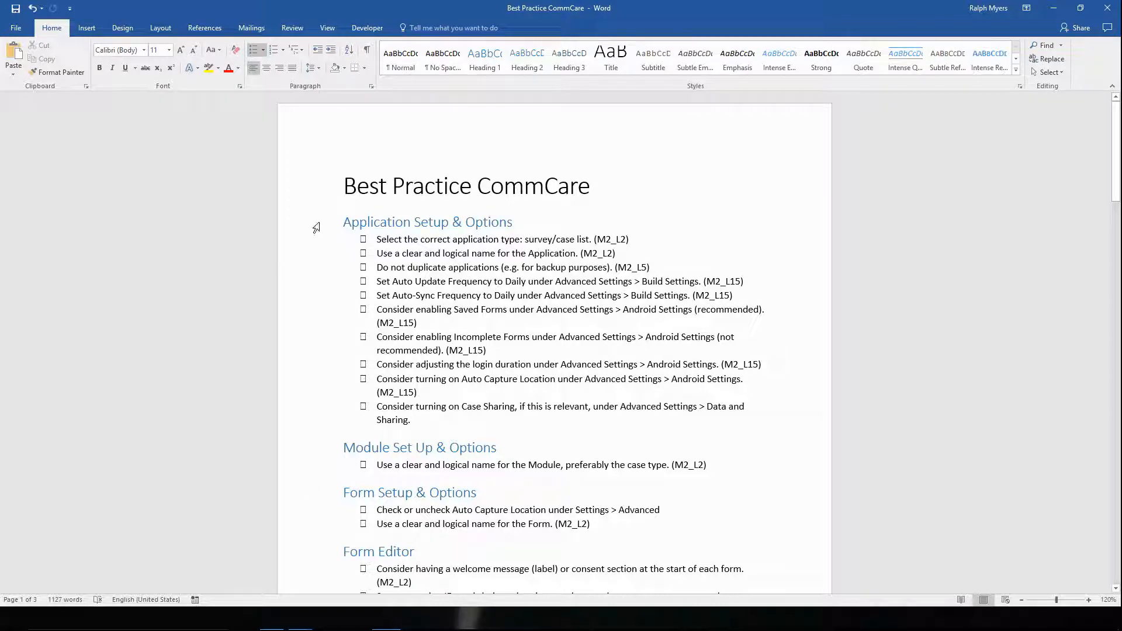
mouse_move(323, 239)
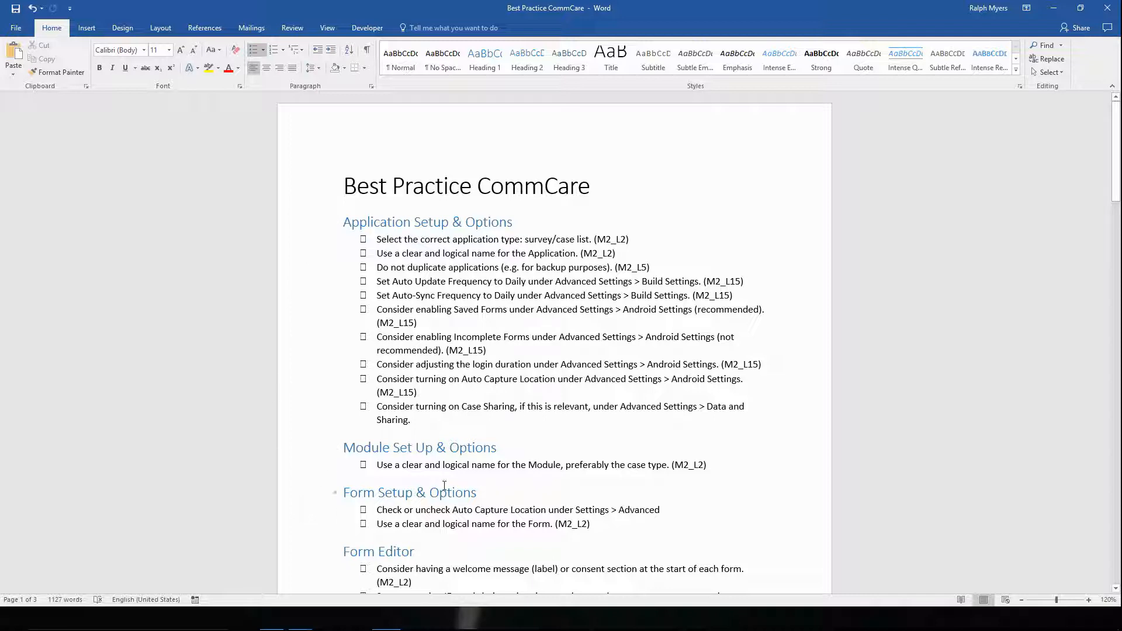
scroll(down, 3)
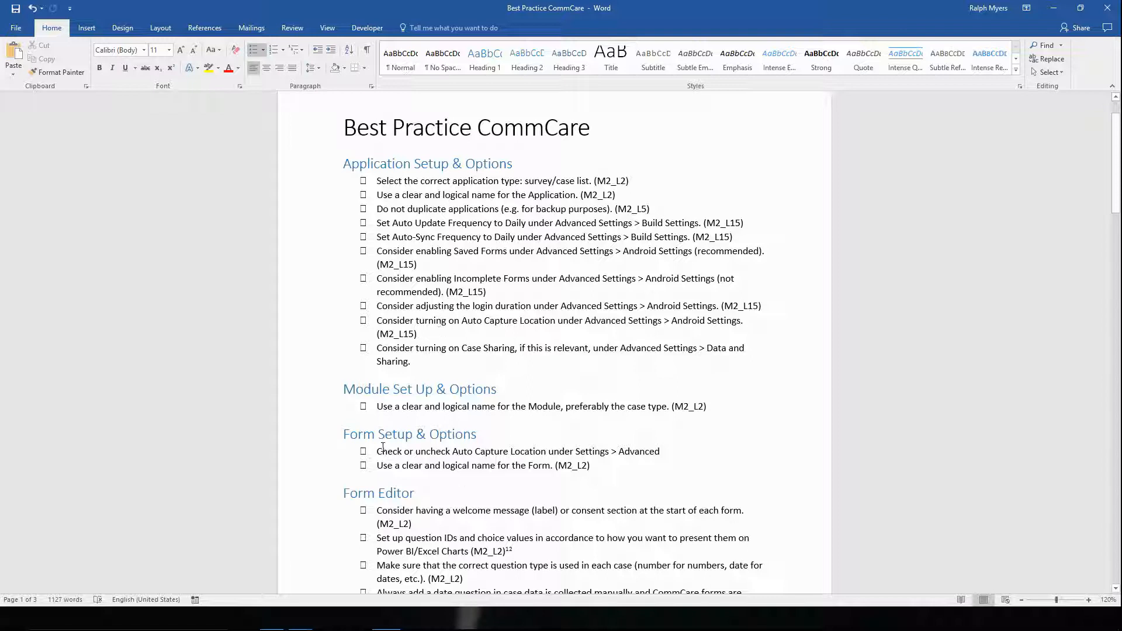
scroll(down, 3)
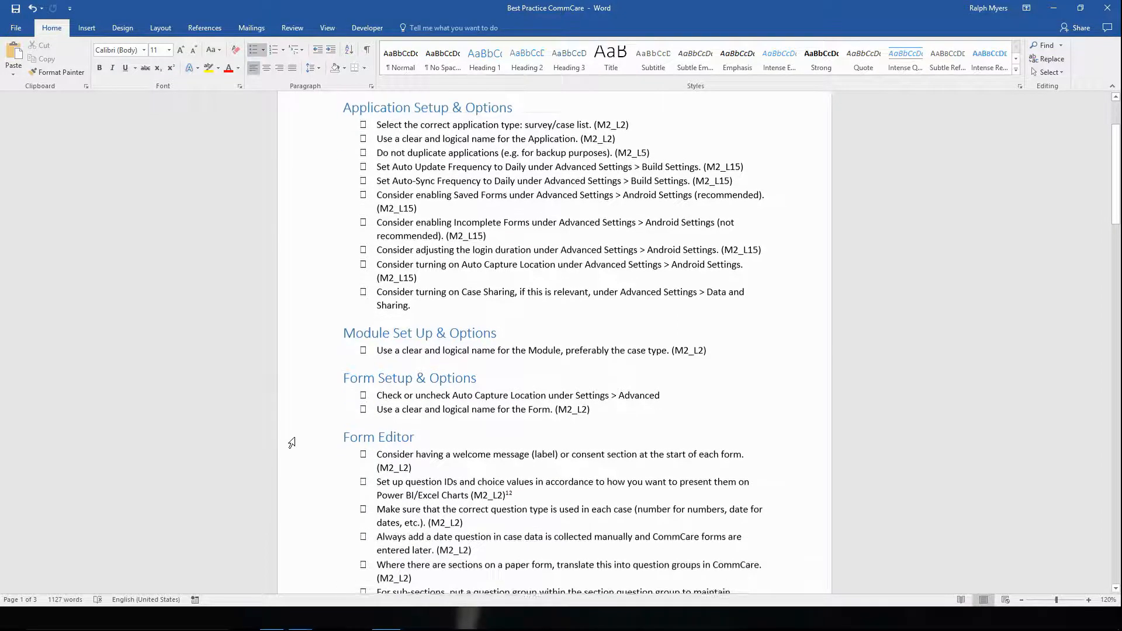
scroll(down, 3)
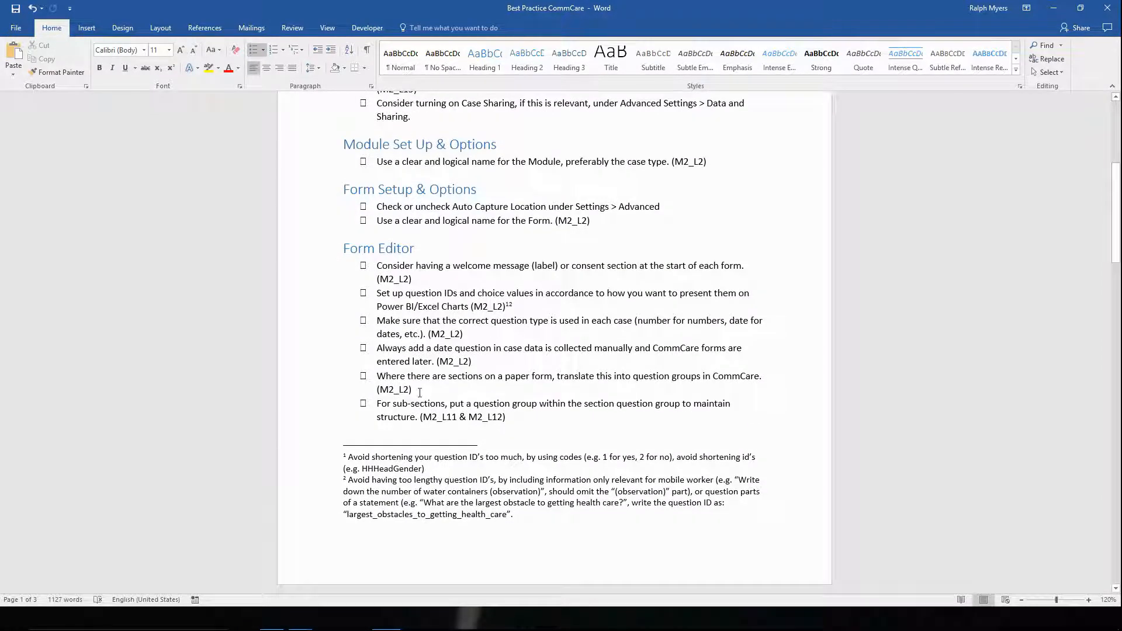
scroll(down, 3)
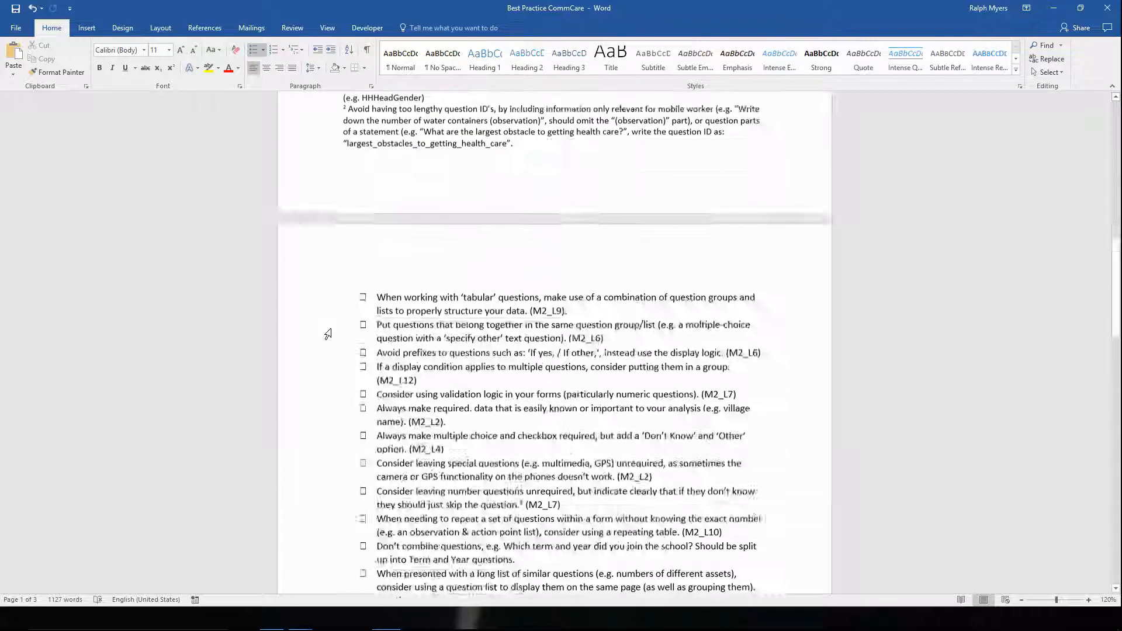
scroll(down, 3)
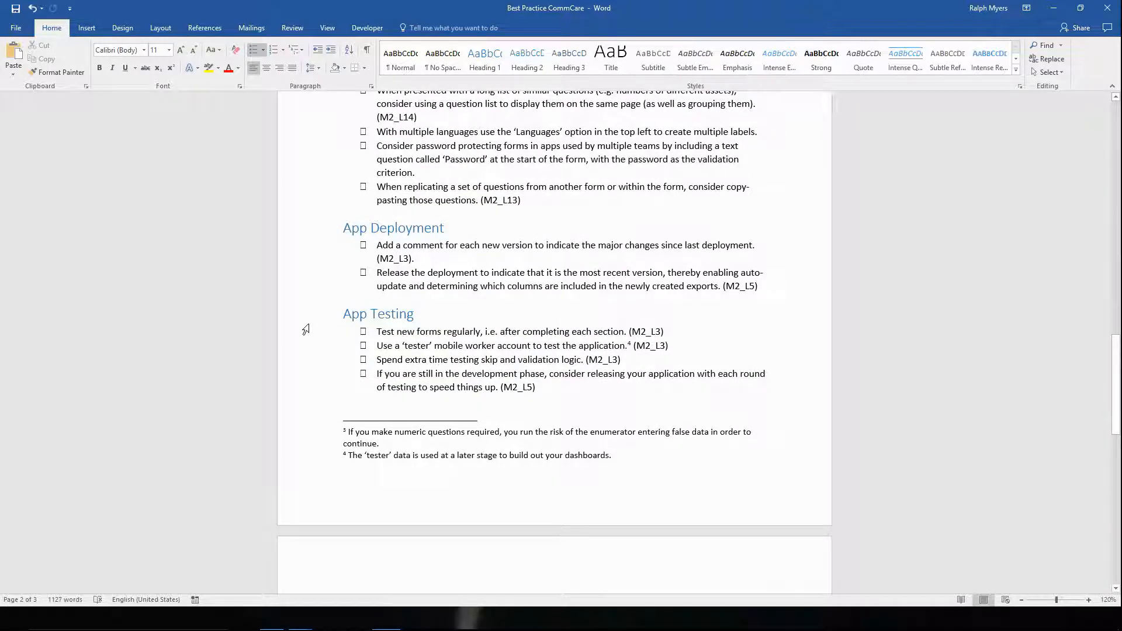
scroll(down, 3)
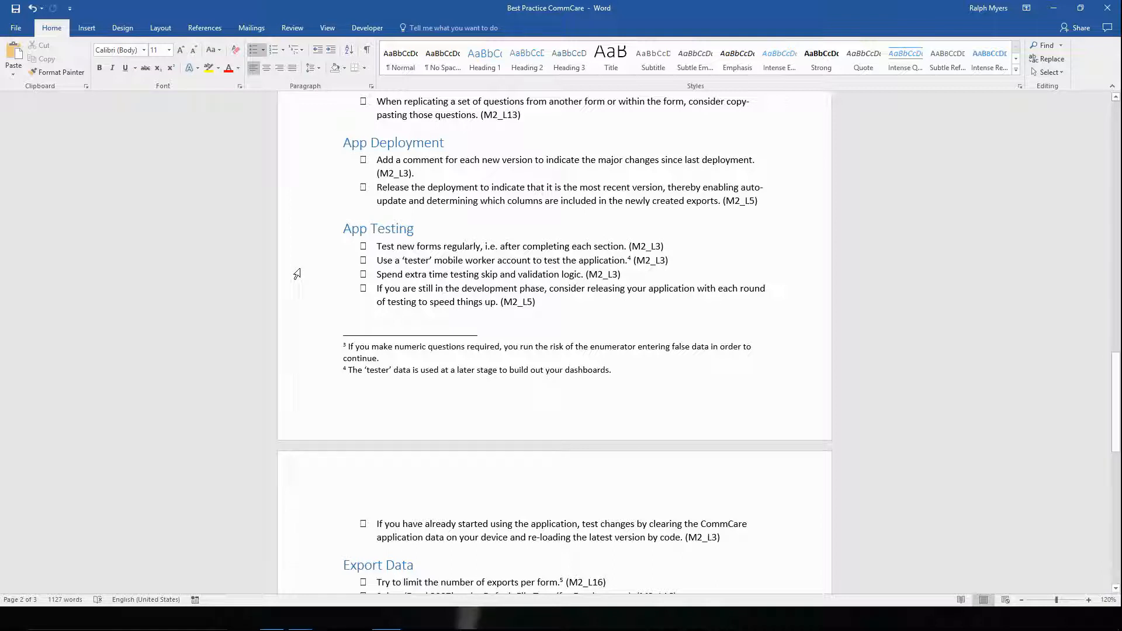
mouse_move(315, 294)
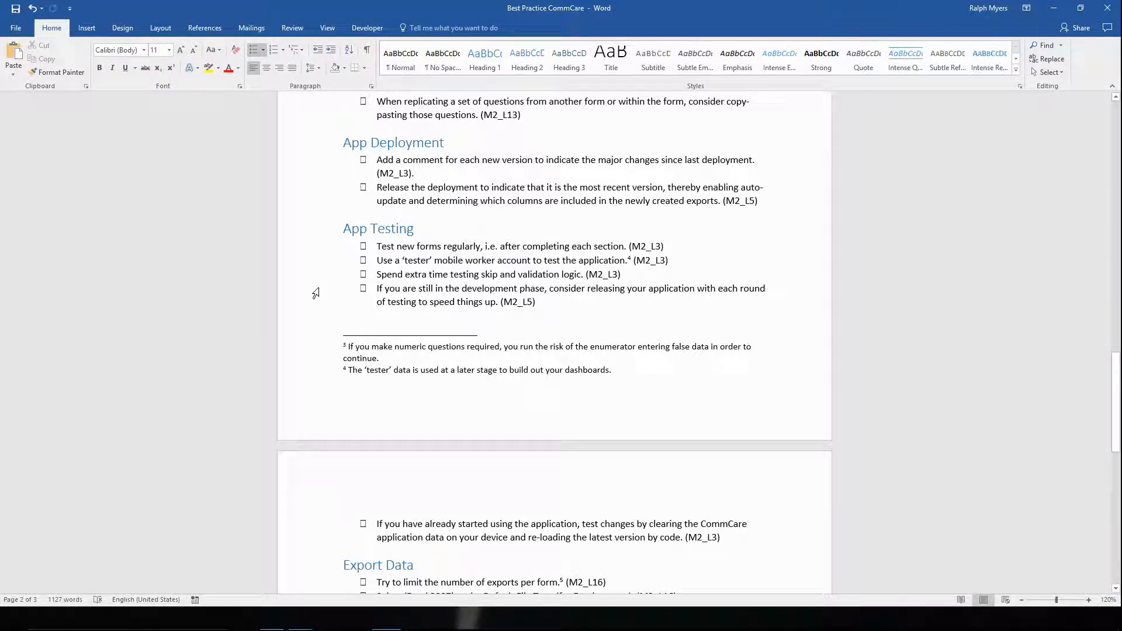
scroll(down, 3)
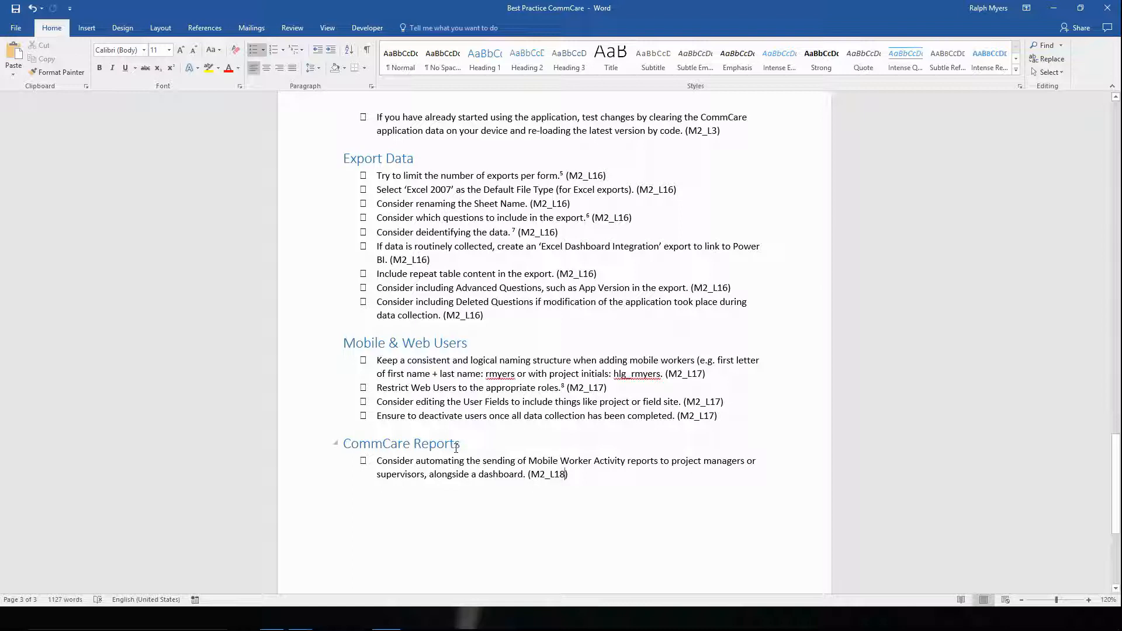
scroll(up, 3)
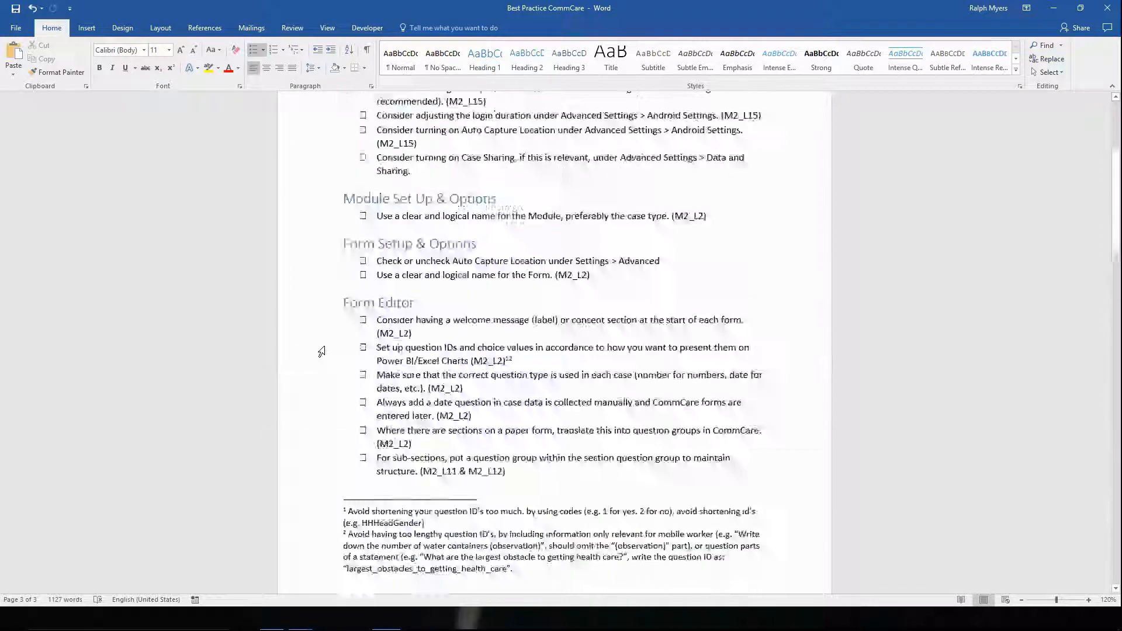